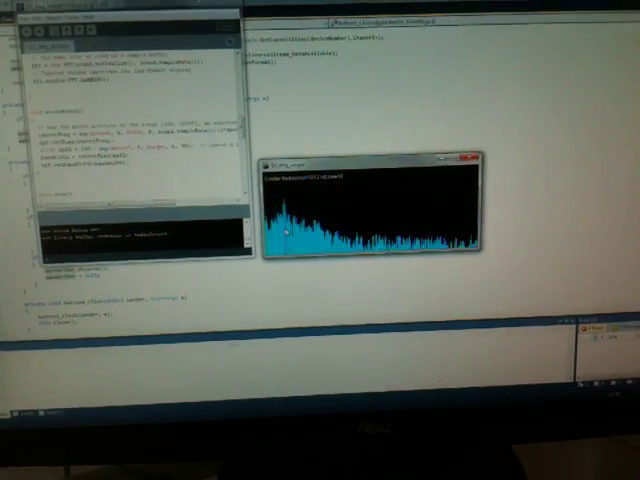
- Stop the running sketch, closing the cyan spectrum window and leaving the code editor
left_click(472, 160)
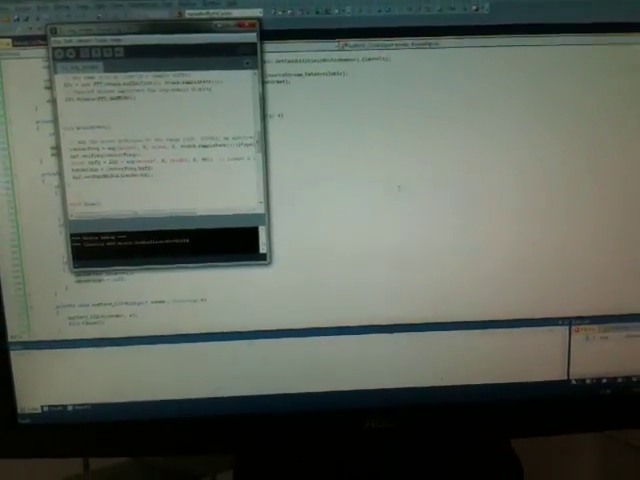